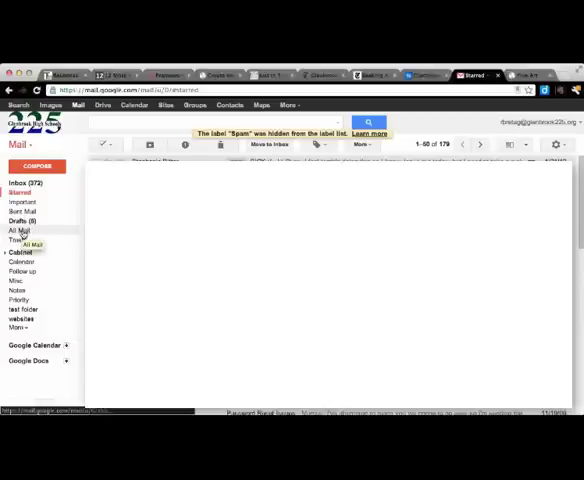
# Open the All Mail label to confirm it works, then return to the Inbox
pyautogui.click(20, 231)
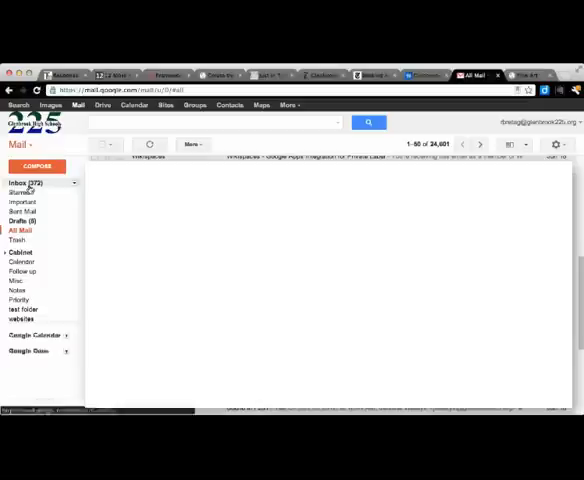
pyautogui.click(22, 182)
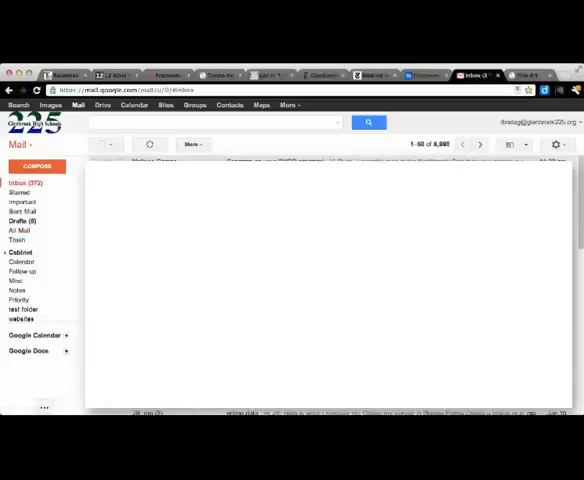